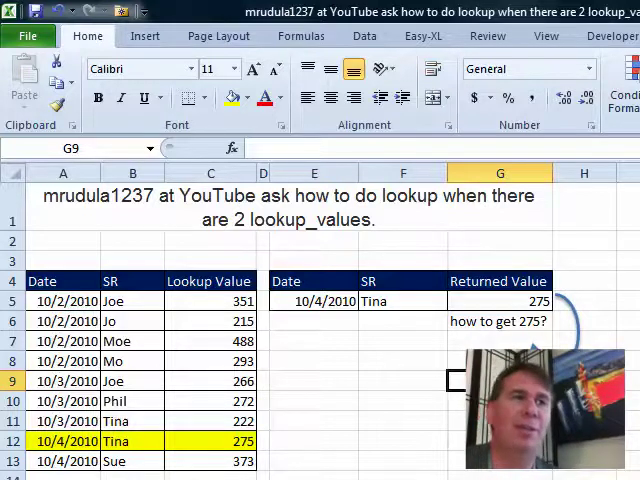
# Review the lookup date, the chosen rep and H2's helper-column VLOOKUP formula.
pyautogui.click(320, 301)
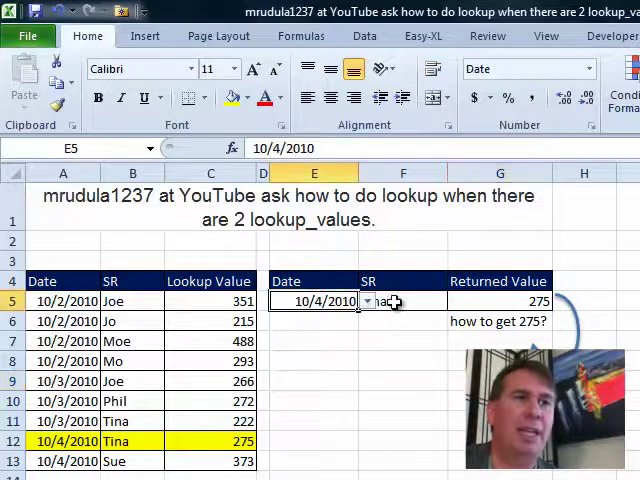
pyautogui.click(403, 301)
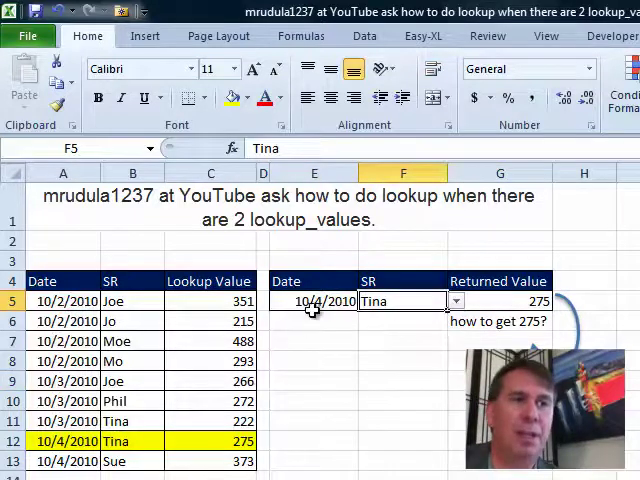
pyautogui.moveTo(348, 305)
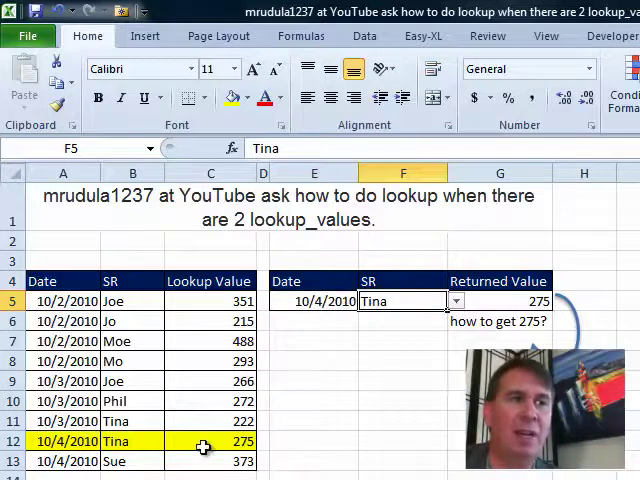
pyautogui.moveTo(503, 330)
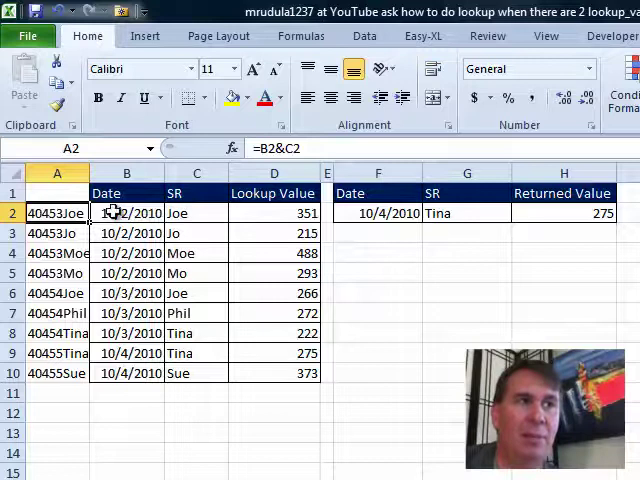
pyautogui.click(562, 212)
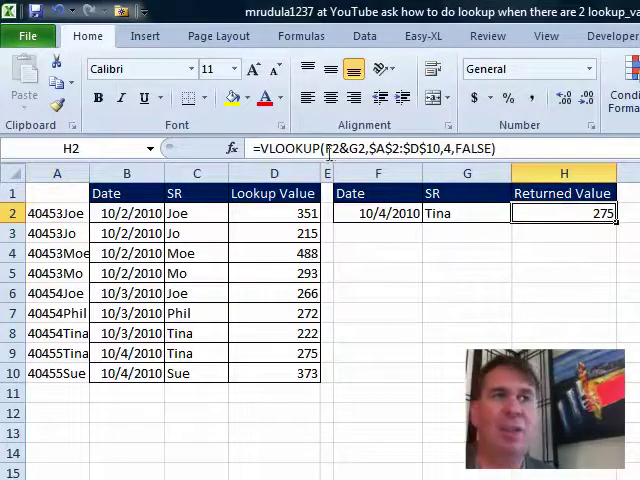
pyautogui.moveTo(366, 218)
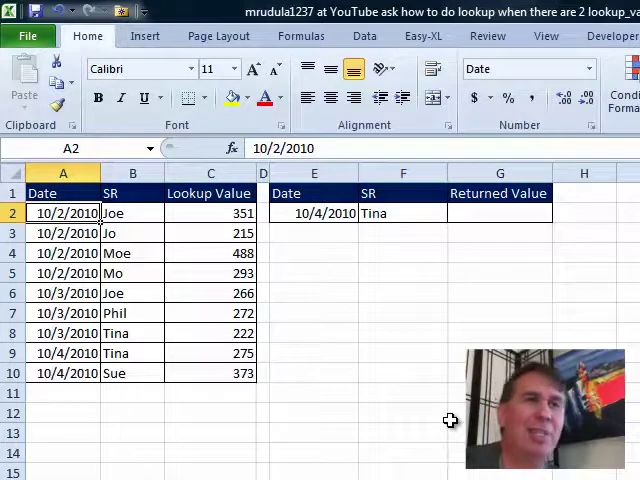
# Enter a SUMIFS in G2 summing C2:C10 where the date matches E2 and the rep matches F2.
pyautogui.click(499, 212)
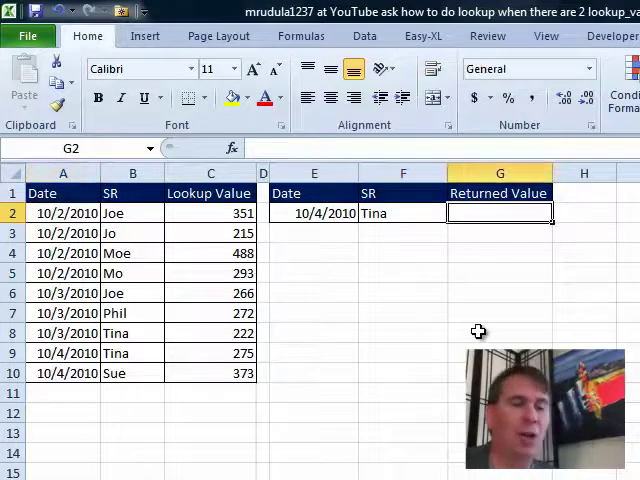
pyautogui.write('=')
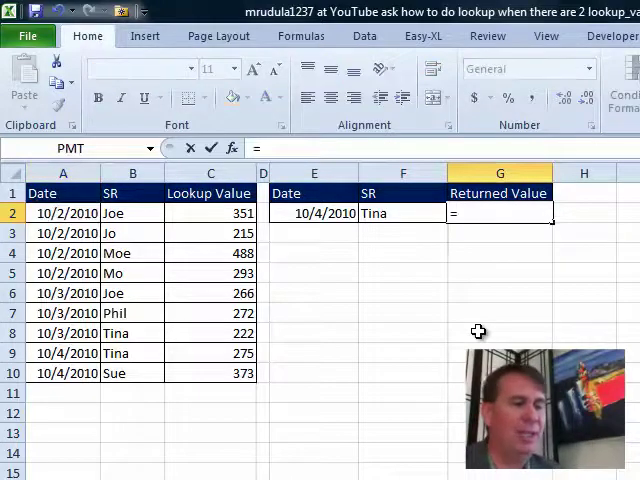
pyautogui.write('=SUMIFS(')
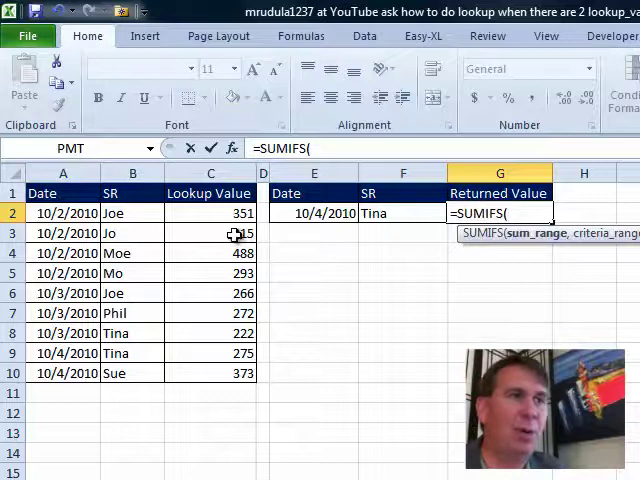
pyautogui.moveTo(210, 213); pyautogui.dragTo(210, 373)
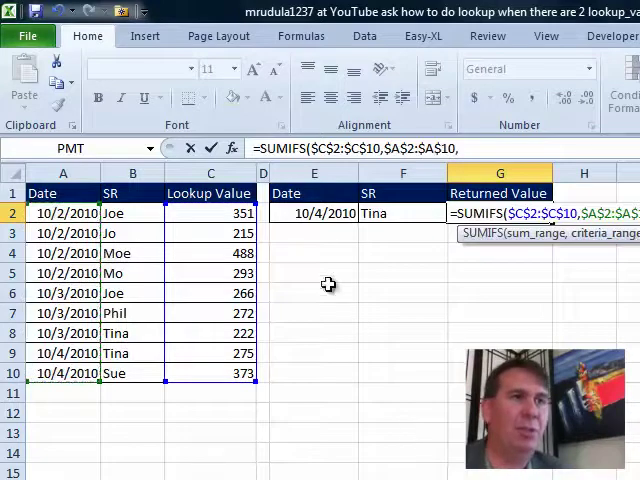
pyautogui.click(314, 213)
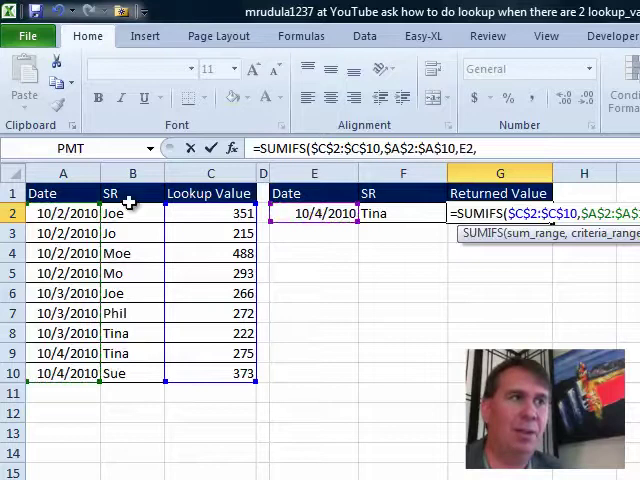
pyautogui.moveTo(131, 213); pyautogui.dragTo(131, 373)
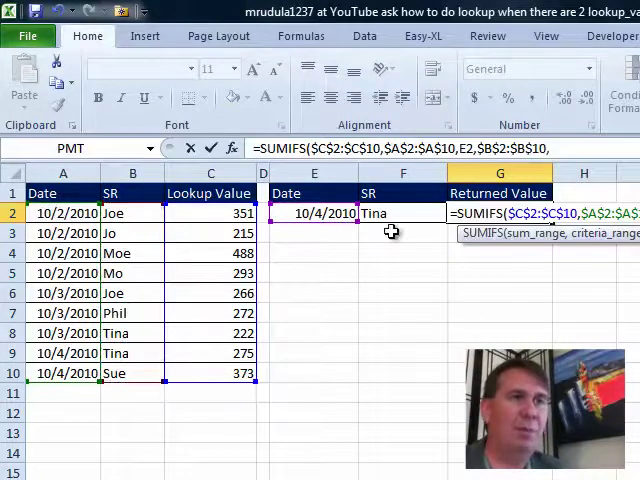
pyautogui.click(402, 212)
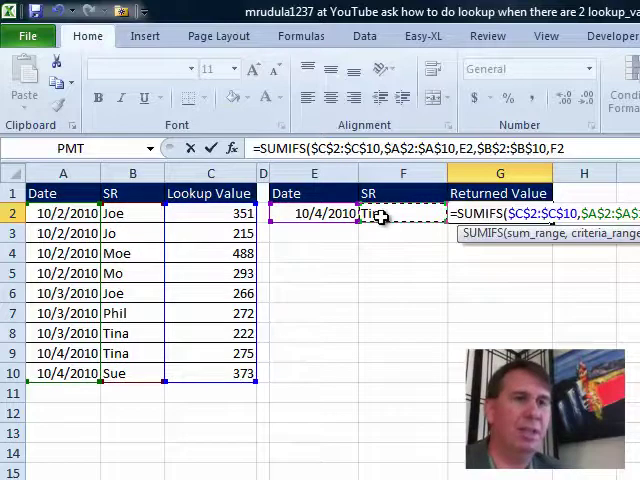
pyautogui.press('Return')
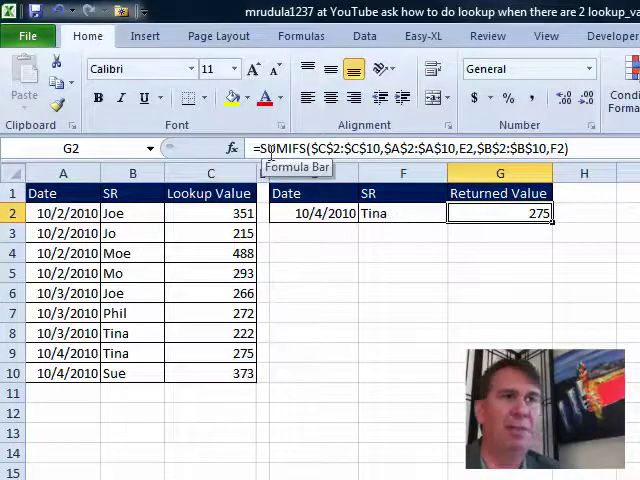
pyautogui.moveTo(227, 368)
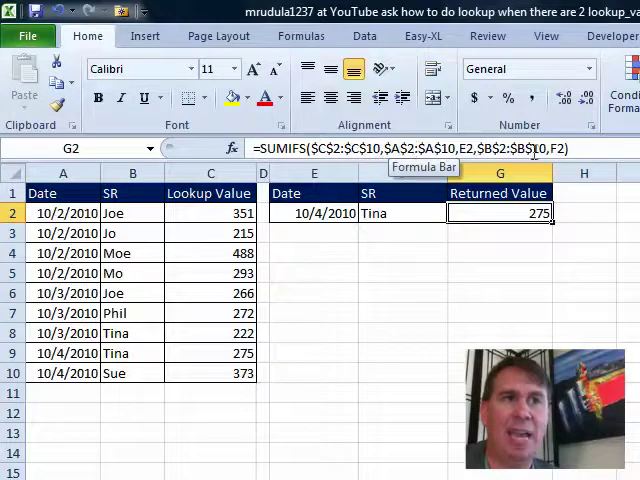
pyautogui.moveTo(351, 299)
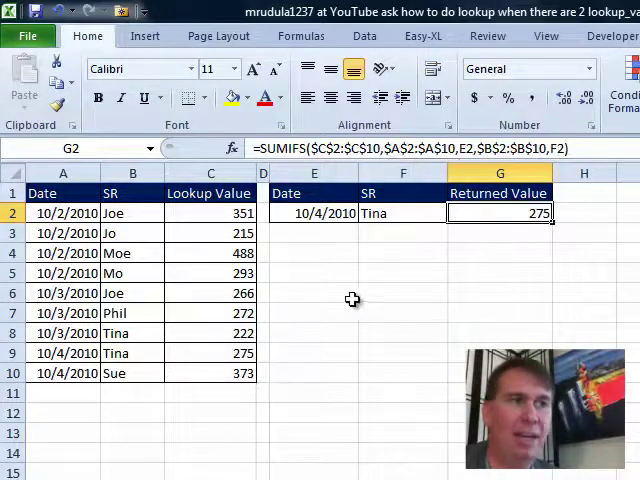
# Select F2 to switch the rep to Sue and test the recalculation.
pyautogui.click(402, 213)
pyautogui.write('Sue')
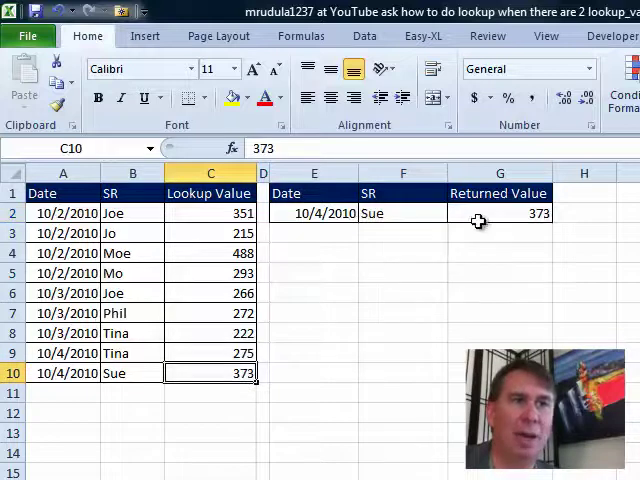
pyautogui.moveTo(237, 325)
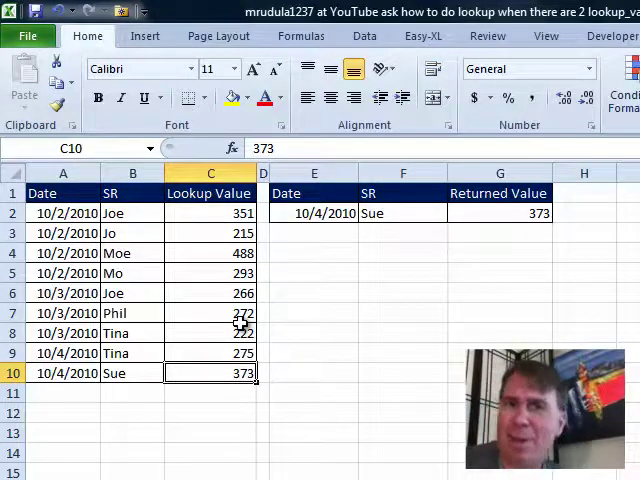
pyautogui.moveTo(79, 355)
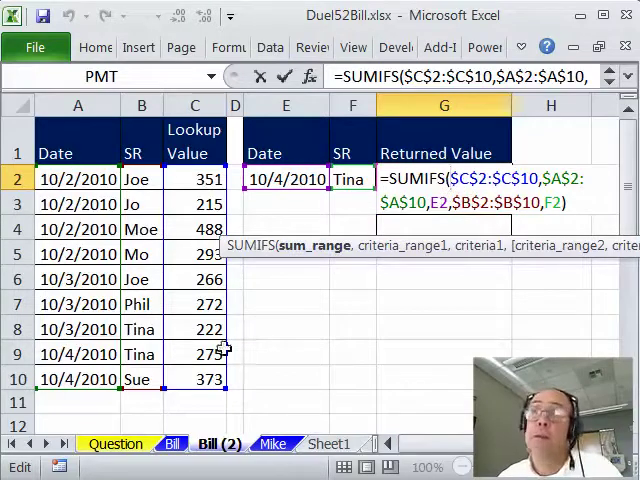
# Enter =DGET(A1:C10,C1,E1:F2) in G4 to return Tina's 10/4/2010 value, 275.
pyautogui.press('Return')
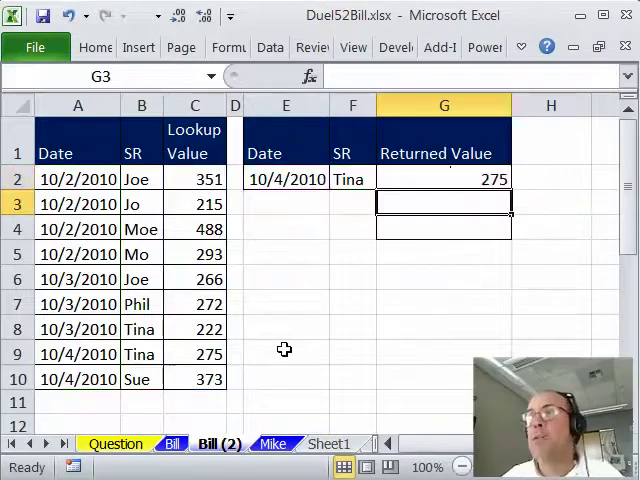
pyautogui.click(444, 228)
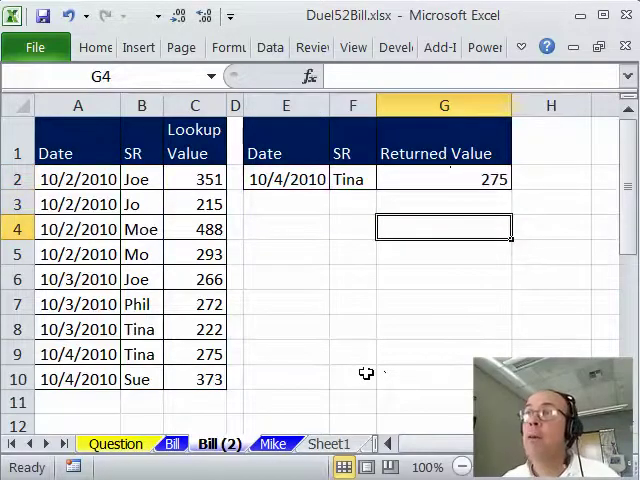
pyautogui.write('=d')
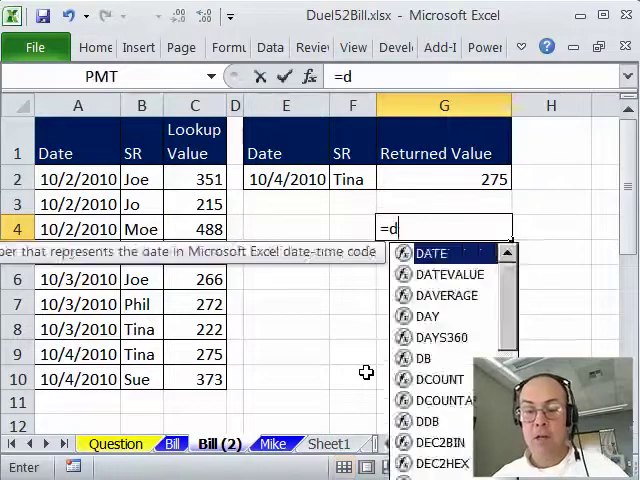
pyautogui.write('DGET(')
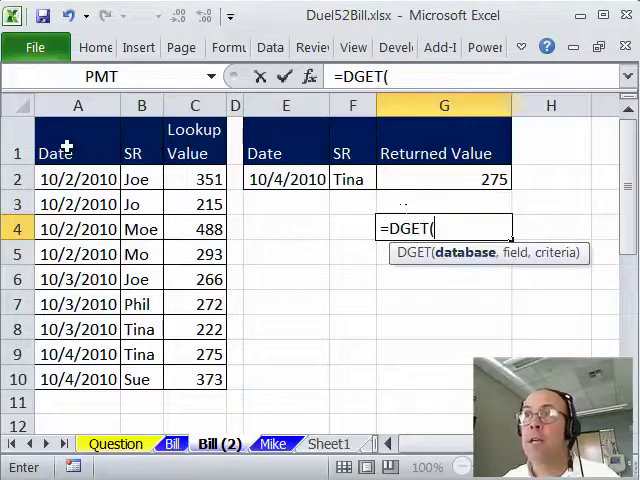
pyautogui.moveTo(77, 153); pyautogui.dragTo(194, 153)
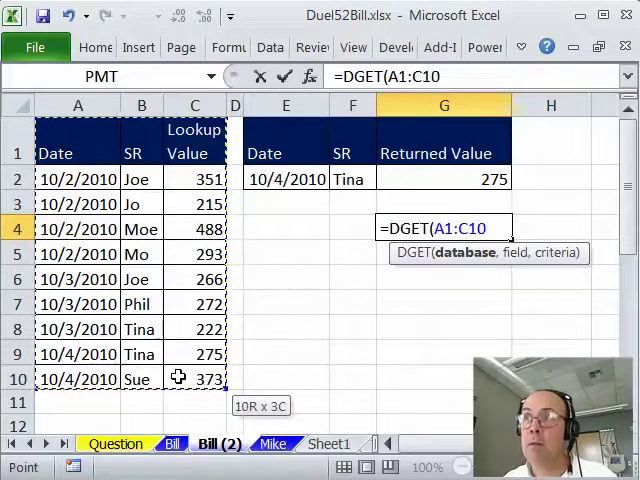
pyautogui.write(',C1')
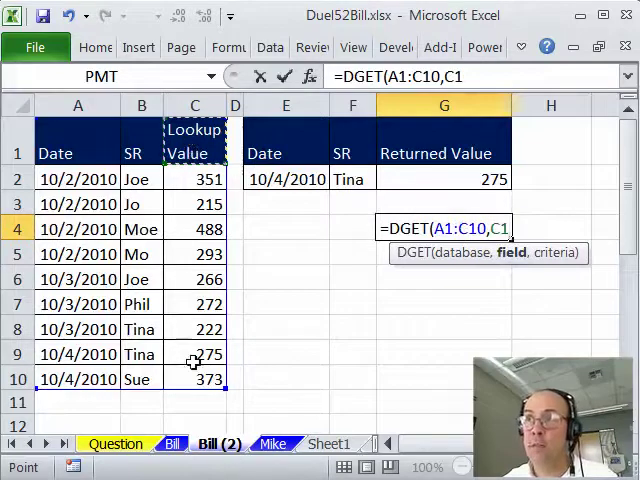
pyautogui.write(',E1:F2)')
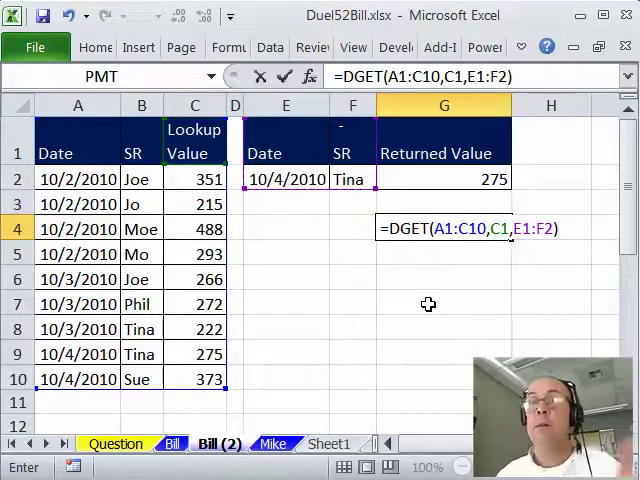
pyautogui.press('Return')
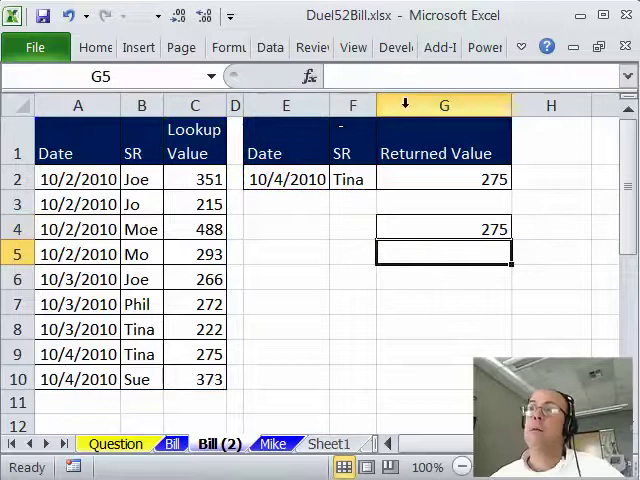
# Pick Sue from F2's rep dropdown and leave the G4 DGET formula unchanged.
pyautogui.click(383, 179)
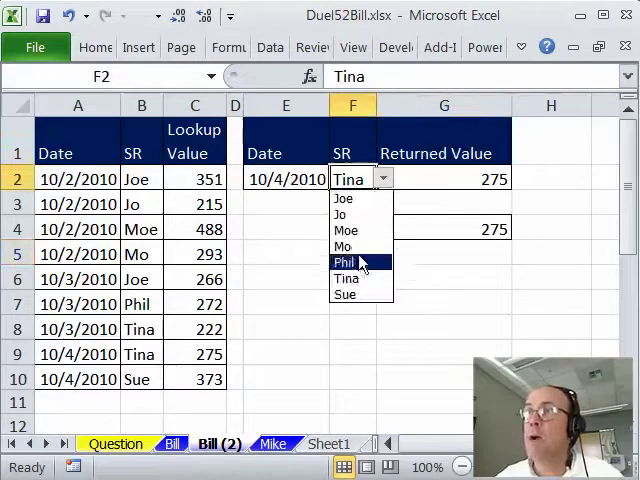
pyautogui.click(345, 294)
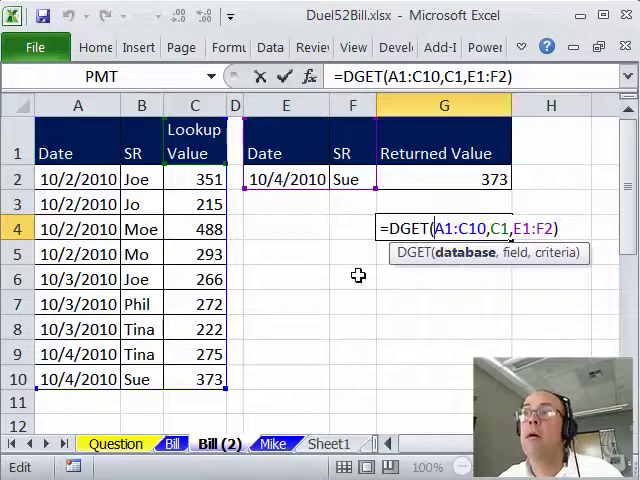
pyautogui.press('Return')
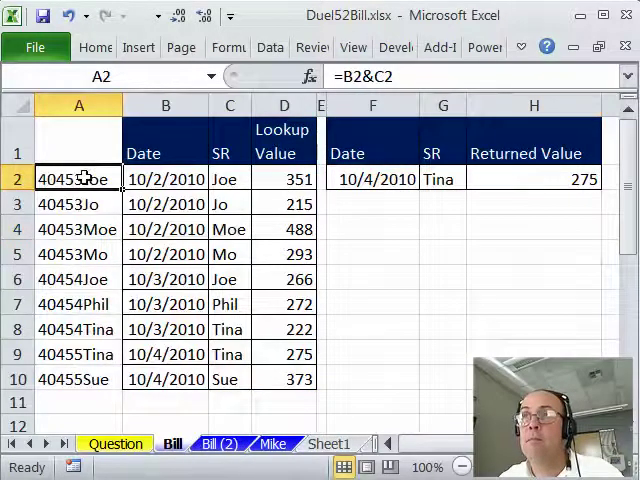
pyautogui.doubleClick(78, 178)
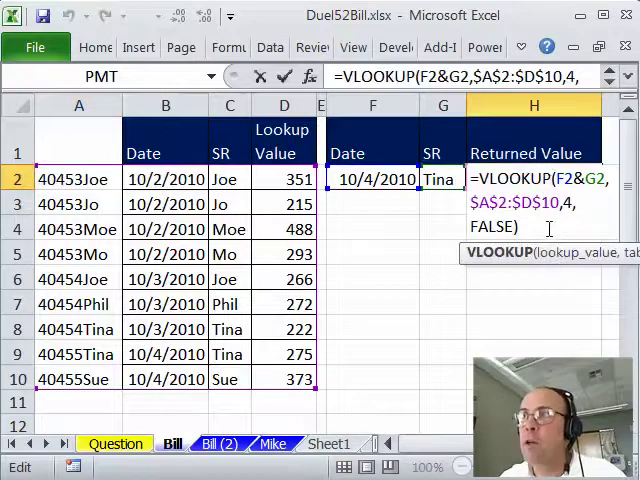
pyautogui.press('Return')
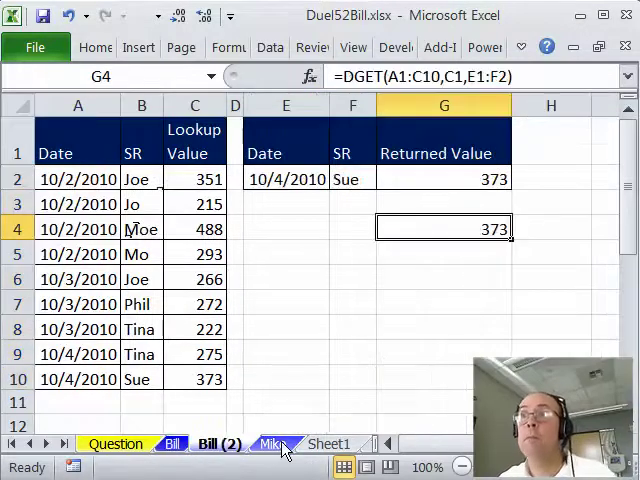
# On the Mike sheet, start G1 with =INDEX(C1:C9, and begin a nested MATCH.
pyautogui.click(272, 443)
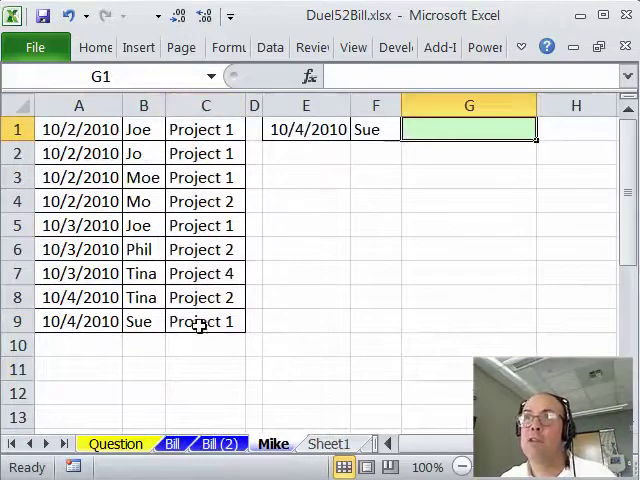
pyautogui.moveTo(431, 207)
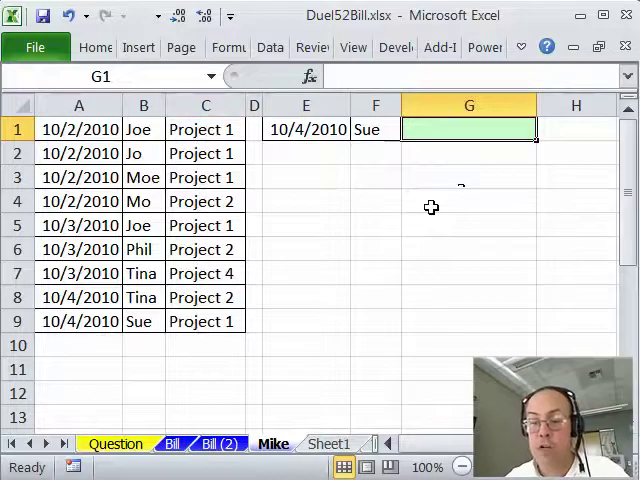
pyautogui.write('=INDEX(')
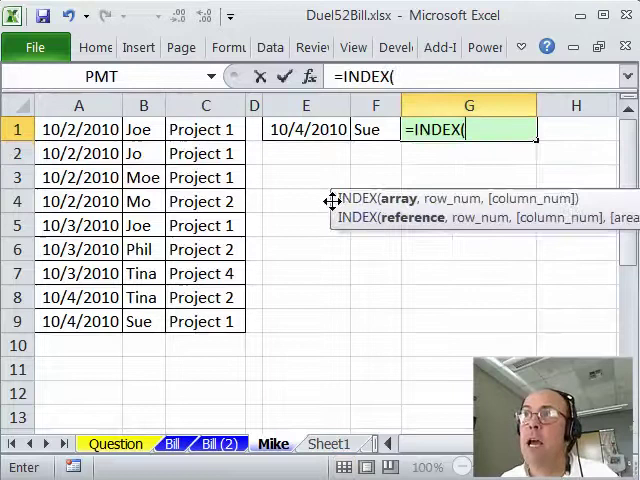
pyautogui.moveTo(205, 129); pyautogui.dragTo(205, 321)
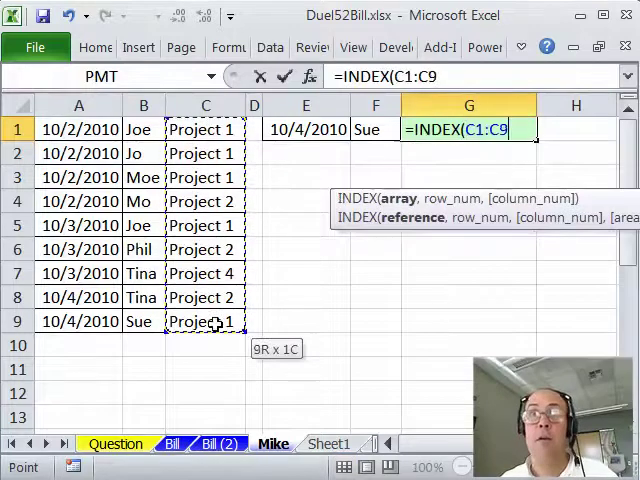
pyautogui.write(',')
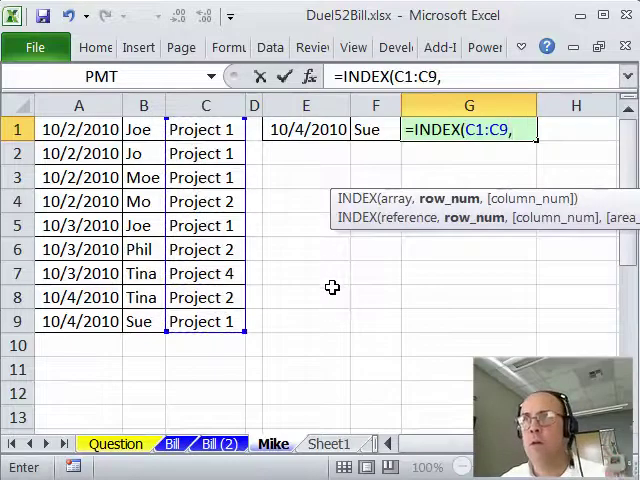
pyautogui.moveTo(272, 272)
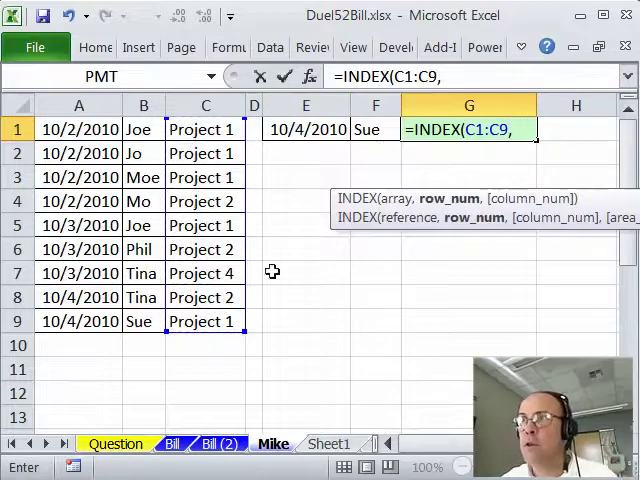
pyautogui.moveTo(150, 322)
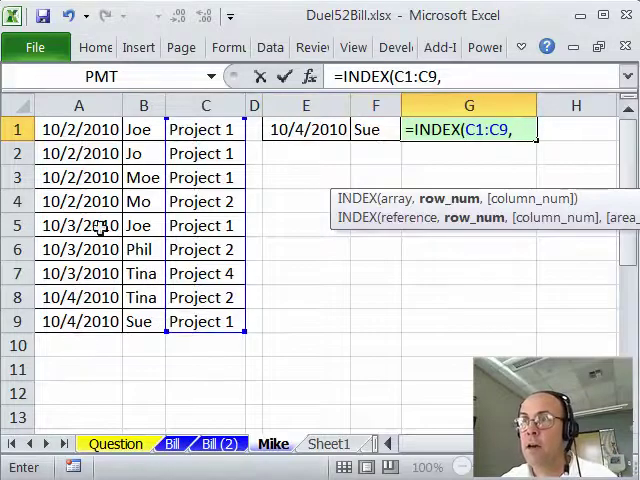
pyautogui.moveTo(428, 168)
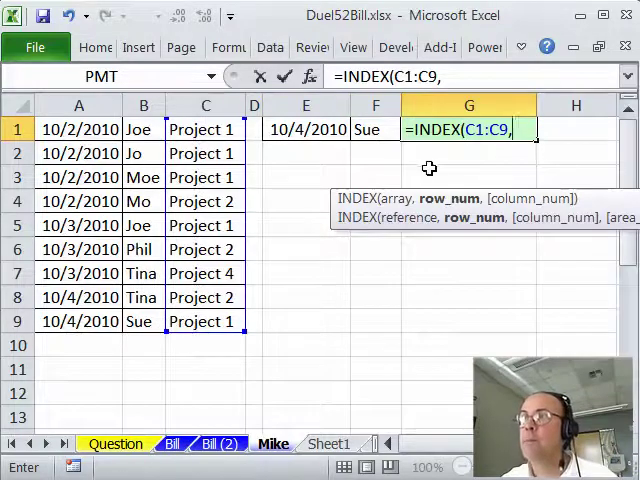
pyautogui.moveTo(408, 240)
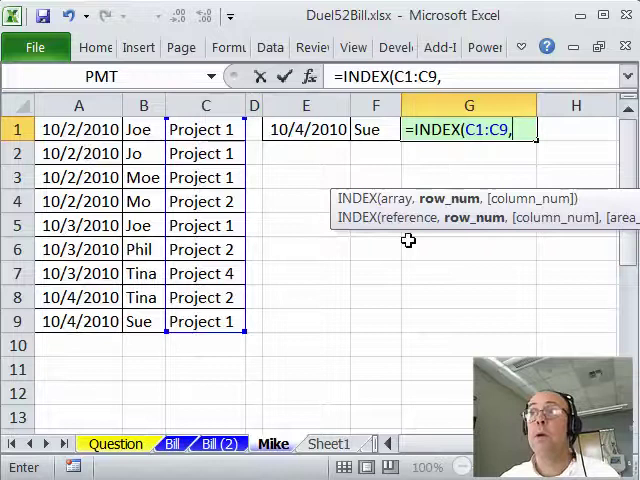
pyautogui.write('ma')
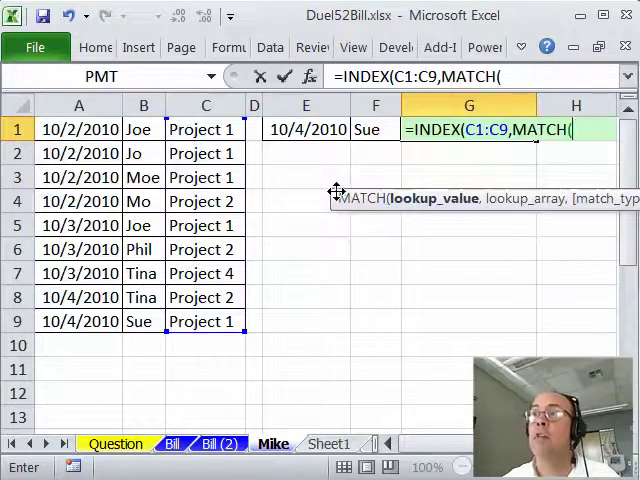
pyautogui.moveTo(287, 176)
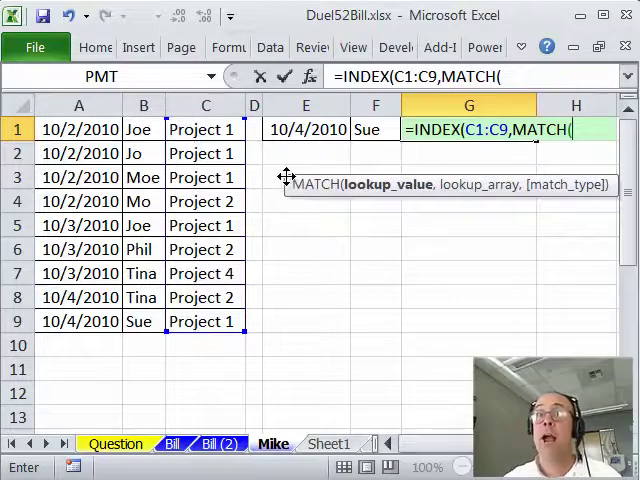
pyautogui.moveTo(570, 135)
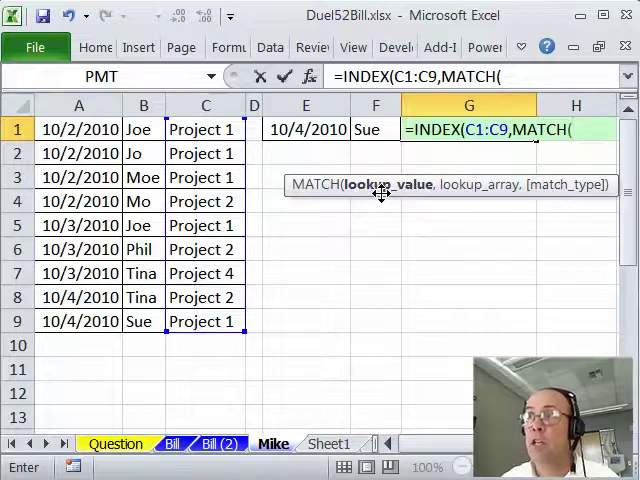
# Give the MATCH lookup value E1&F1 and lookup array A1:A9&B1:B9.
pyautogui.click(305, 129)
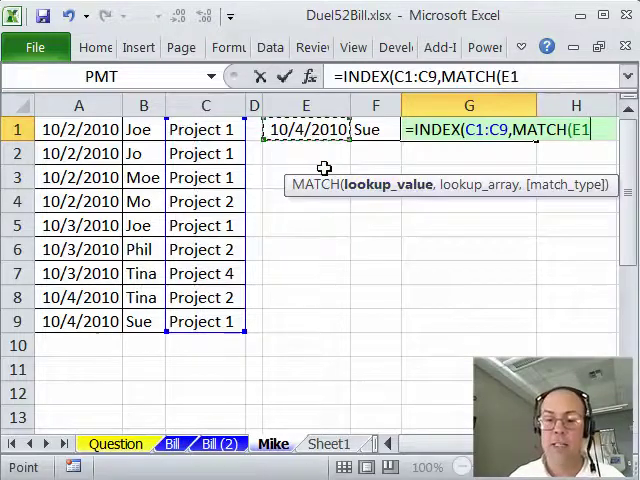
pyautogui.write('&F1')
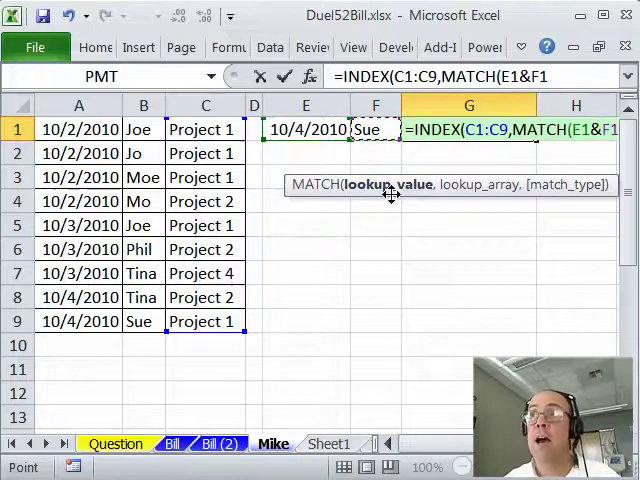
pyautogui.write(',')
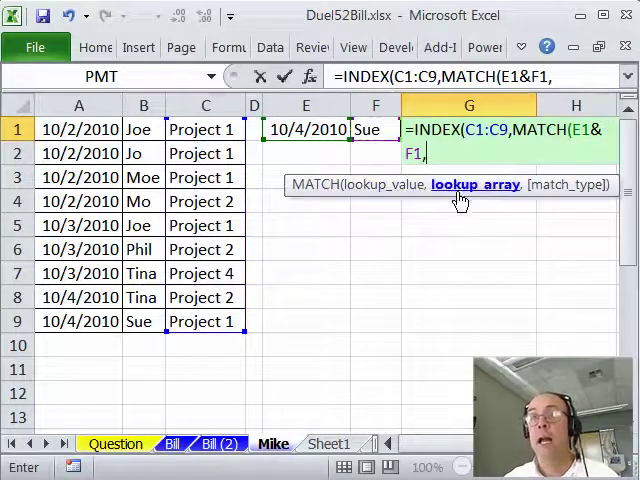
pyautogui.moveTo(500, 198)
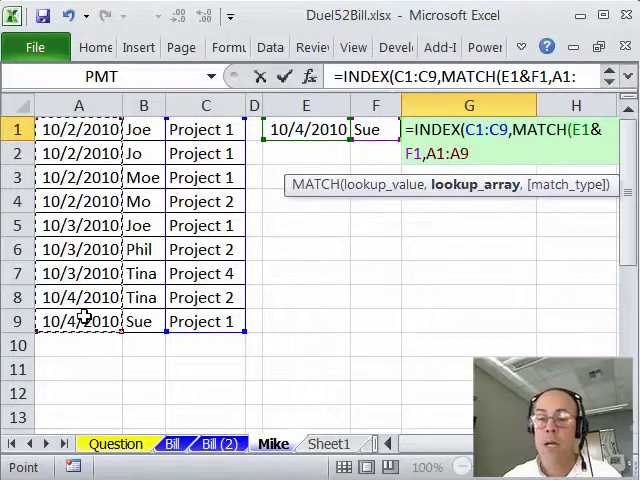
pyautogui.write('&')
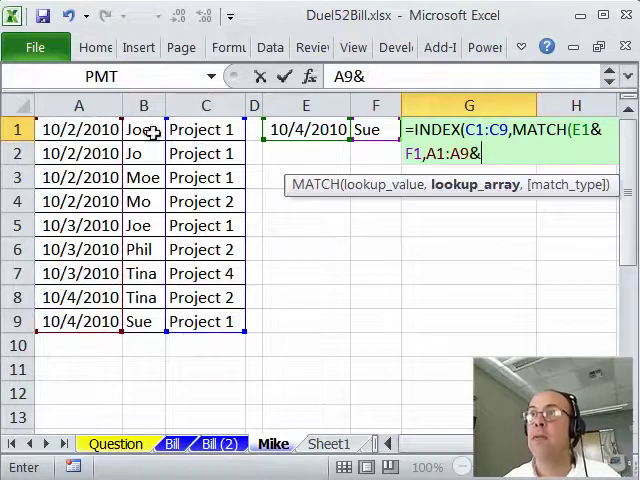
pyautogui.moveTo(144, 129); pyautogui.dragTo(144, 321)
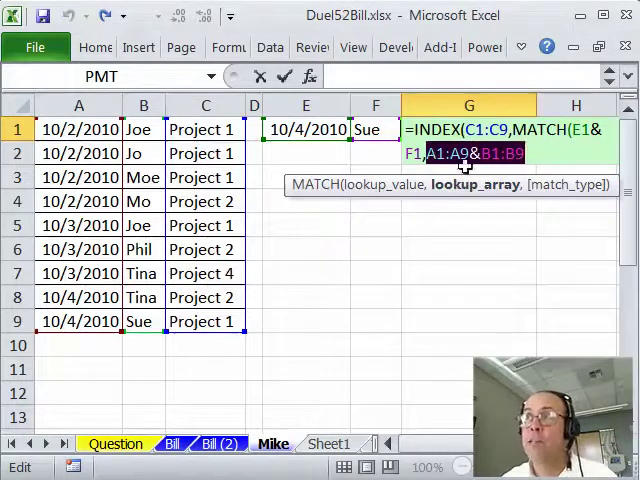
pyautogui.moveTo(456, 197)
pyautogui.write(',')
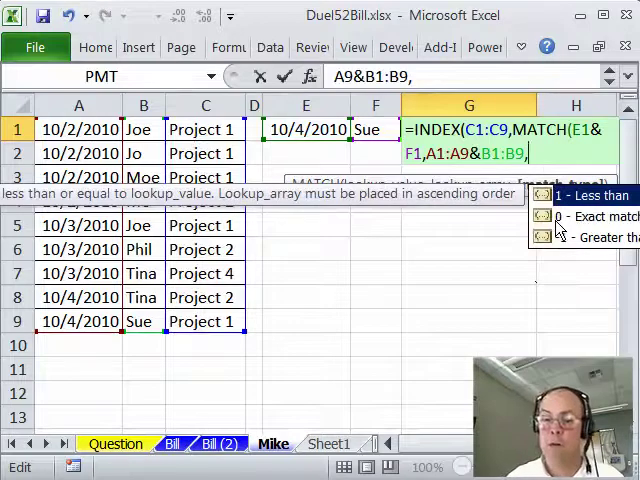
# Finish G1 as =INDEX(C1:C9,MATCH(E1&F1,A1:A9&B1:B9,0)), array-entered, showing Project 1.
pyautogui.write('0)')
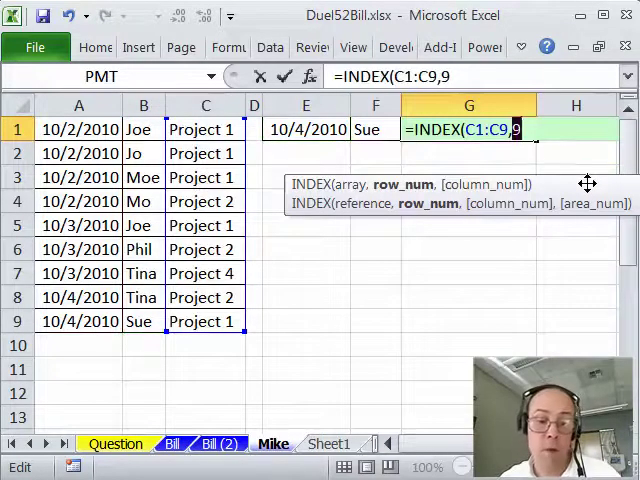
pyautogui.write(',MATCH(E1&F1,A1:A9&B1:B9,0)')
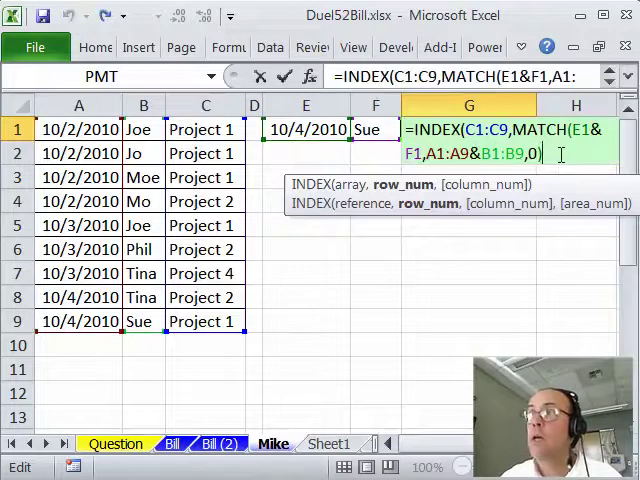
pyautogui.write(')')
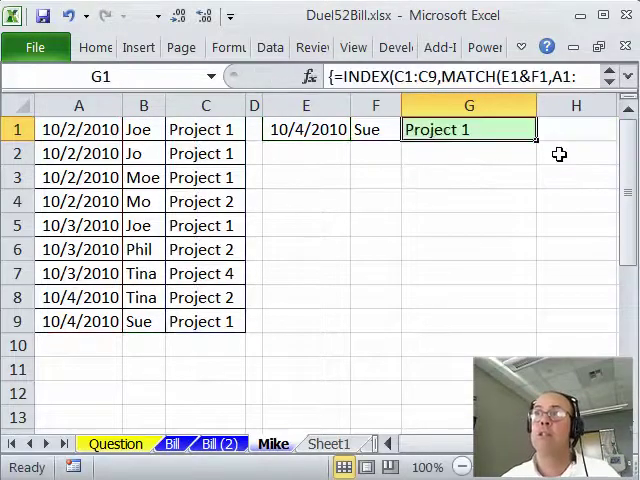
pyautogui.moveTo(385, 141)
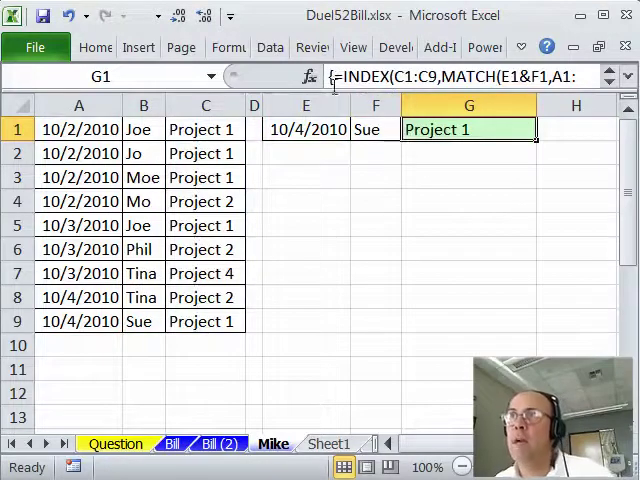
# Choose Tina in F1 so G1 shows Project 2, then reopen G1's formula.
pyautogui.click(375, 129)
pyautogui.write('Tina')
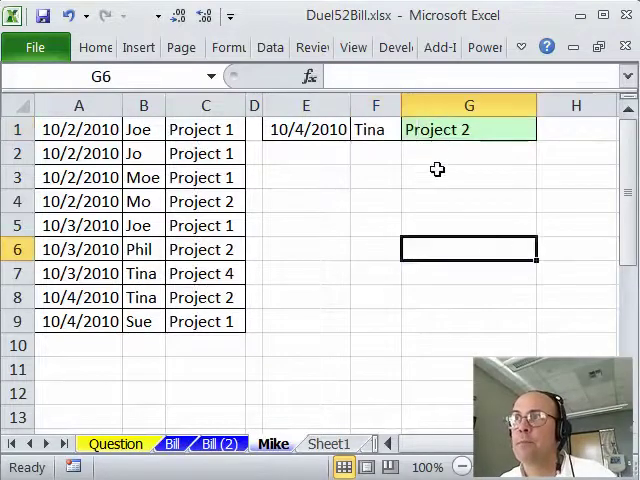
pyautogui.write('=INDEX(C1:C9,MATCH(E1&F1,A1:A9&B1:B9,0))')
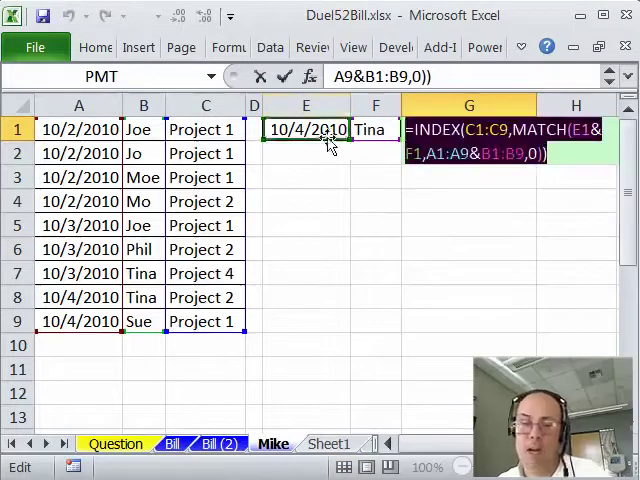
# Paste G1's INDEX/MATCH formula text into G2 for editing.
pyautogui.press('Return')
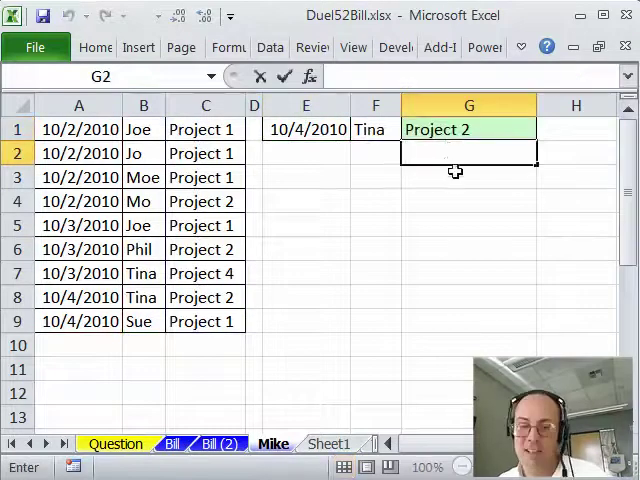
pyautogui.write('=INDEX(C1:C9,MATCH(E1&F1,A1:A9&B1:B9,0))')
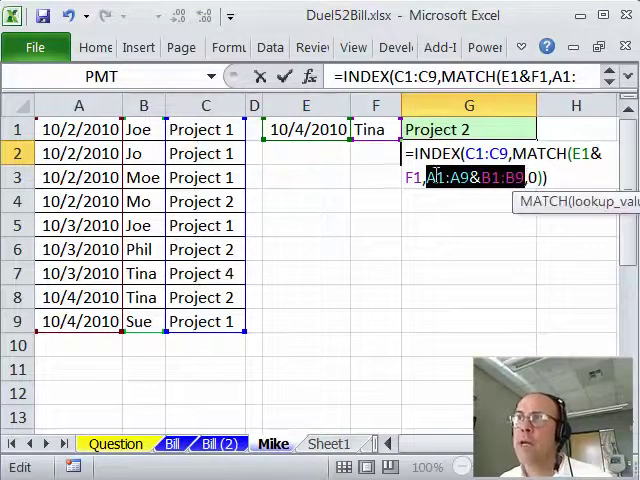
pyautogui.moveTo(490, 193)
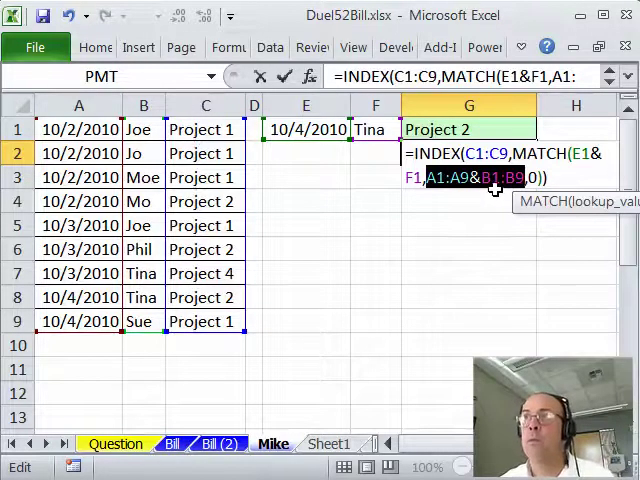
pyautogui.moveTo(495, 185)
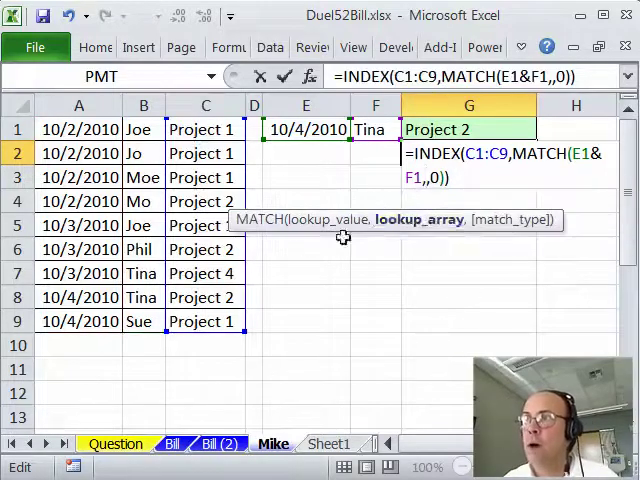
pyautogui.moveTo(446, 268)
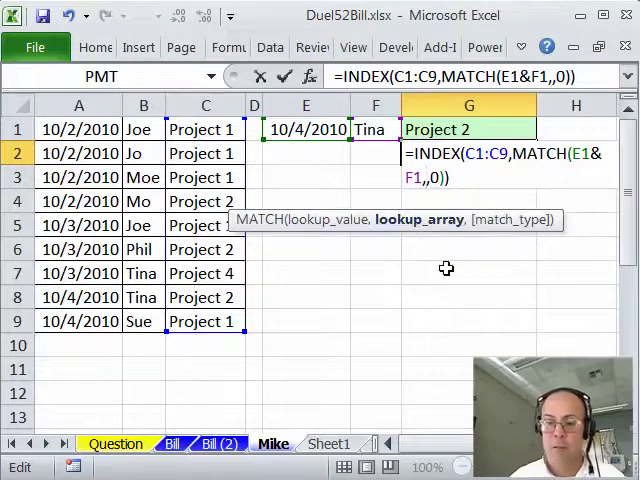
# Fill G2's MATCH lookup with INDEX(A1:A9&B1:B9,), preview it with F9, and commit normally.
pyautogui.write('INDEX(')
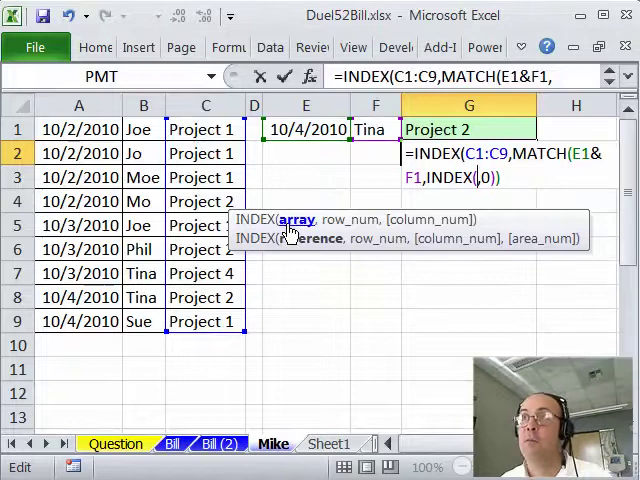
pyautogui.moveTo(297, 232)
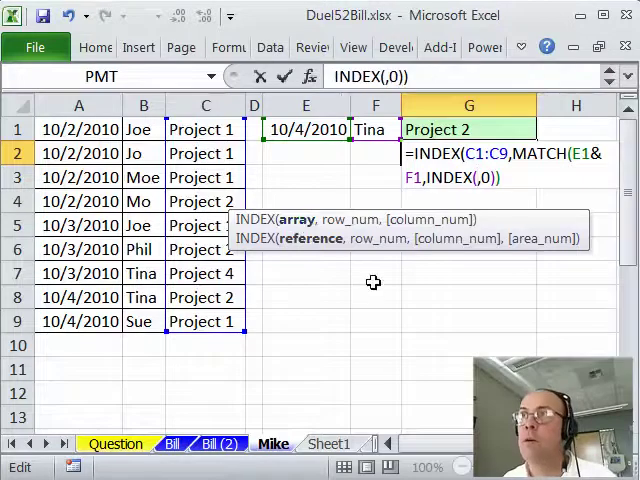
pyautogui.write('A1:A9&B1:B9,')
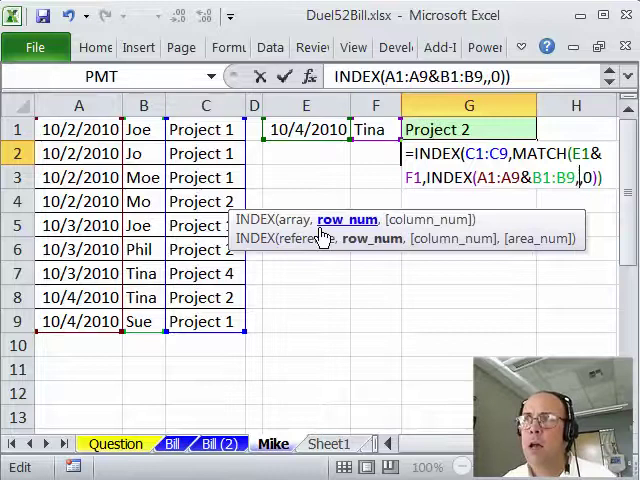
pyautogui.moveTo(348, 232)
pyautogui.write(')')
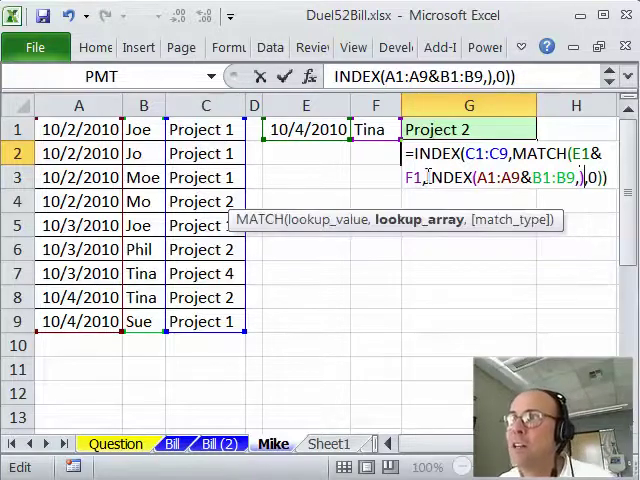
pyautogui.doubleClick(447, 177)
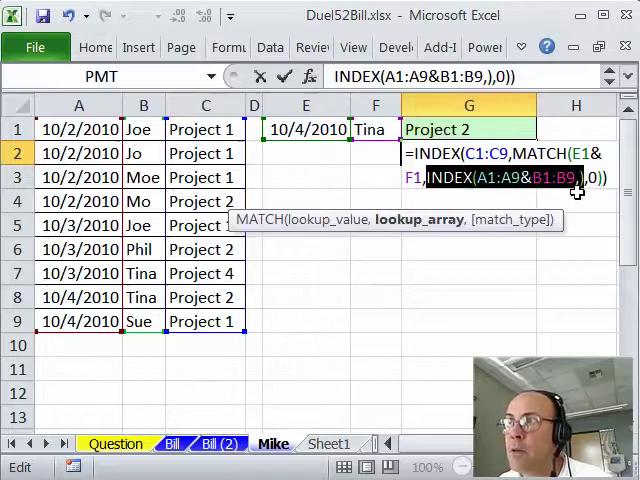
pyautogui.moveTo(575, 208)
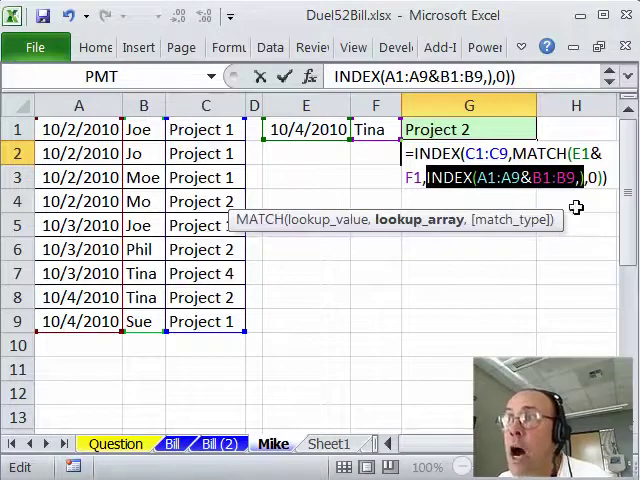
pyautogui.press('F9')
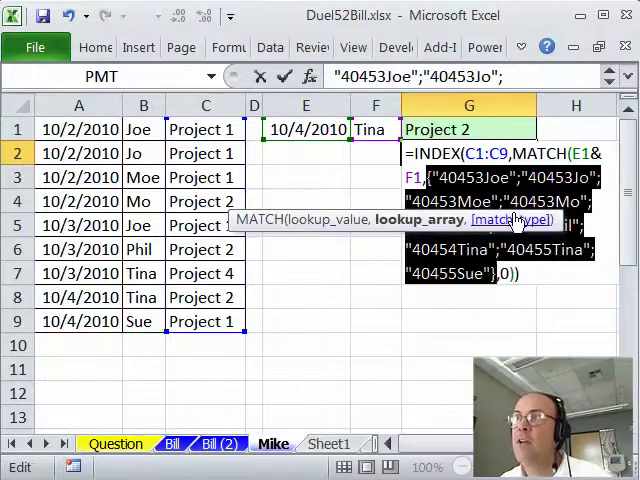
pyautogui.moveTo(480, 320)
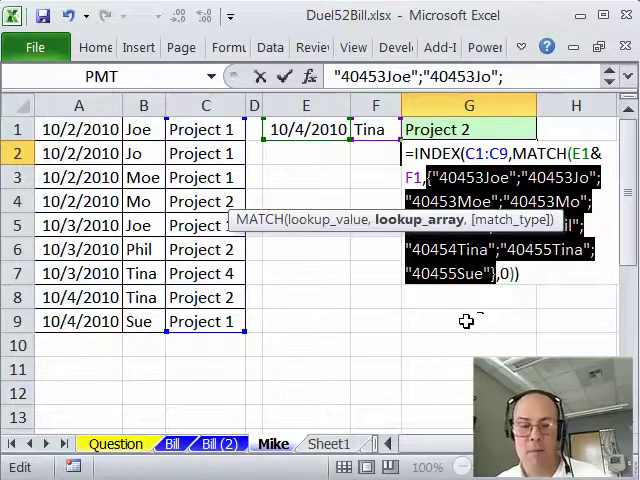
pyautogui.write('INDEX(A1:A9&B1:B9,),0))')
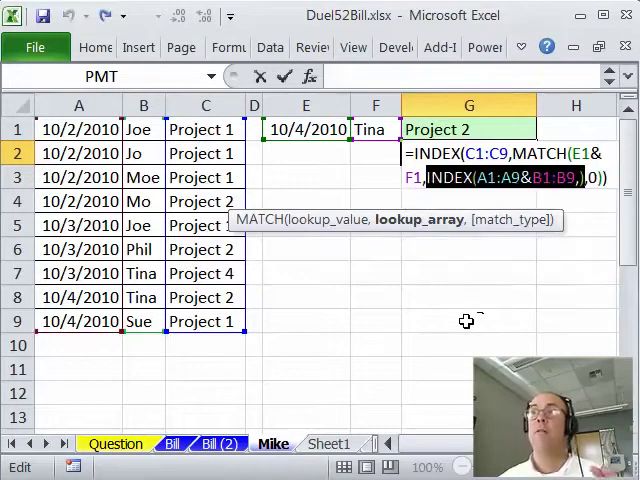
pyautogui.press('Return')
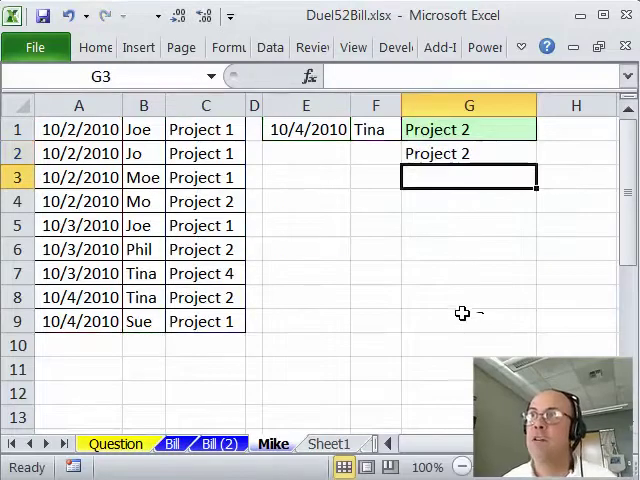
# Check G2's formula, then pick Sue from the F1 rep dropdown.
pyautogui.click(468, 153)
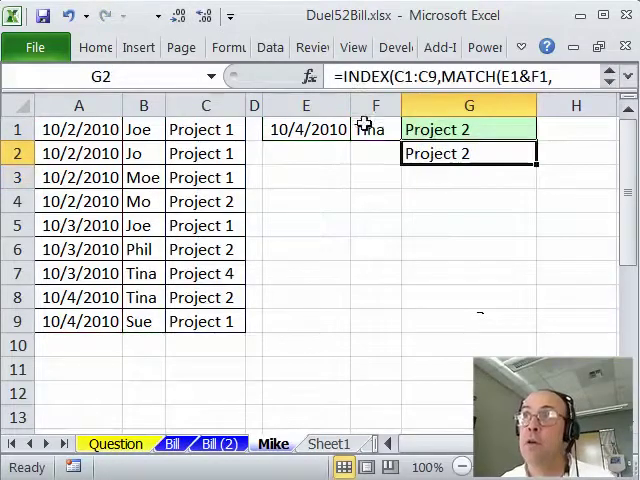
pyautogui.click(408, 129)
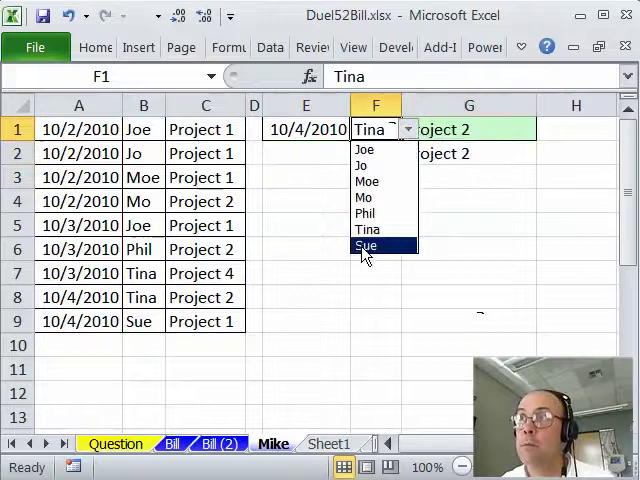
pyautogui.click(365, 245)
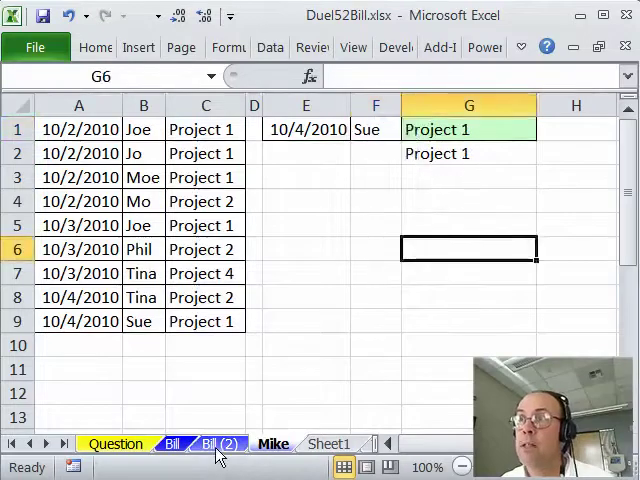